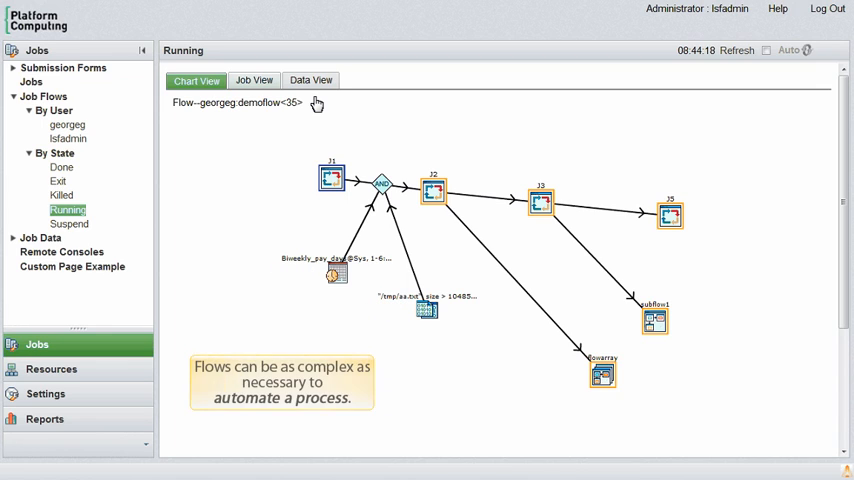
mouse_move(314, 96)
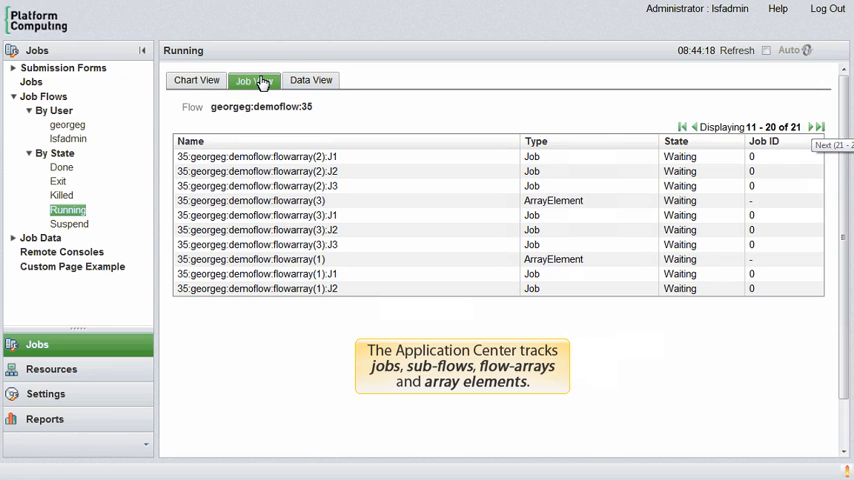
Step: Page demoflow 35's job table forward and back, then return to its flow diagram
click(820, 126)
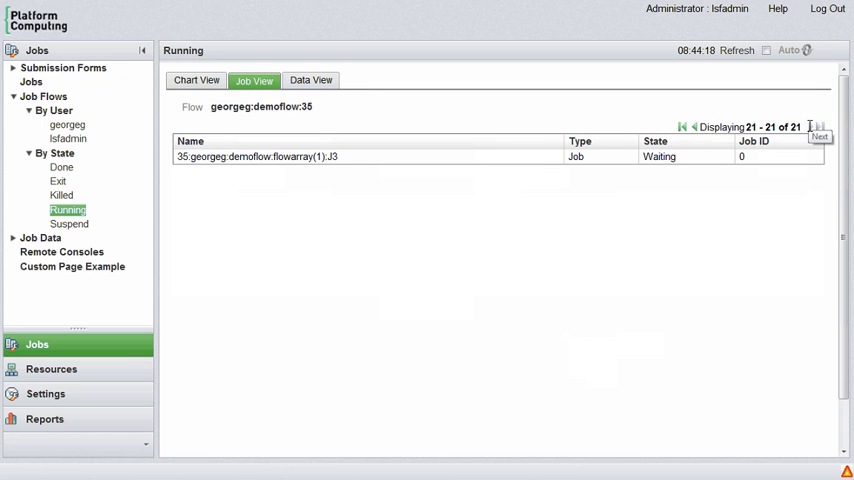
mouse_move(695, 132)
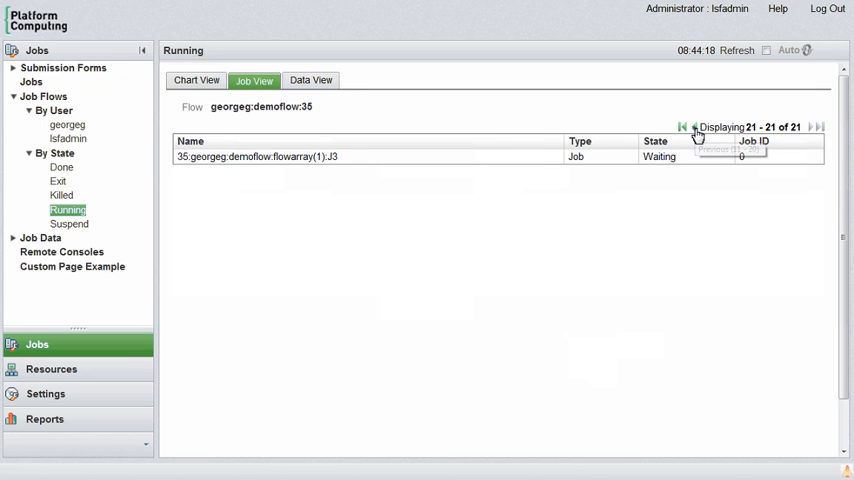
click(695, 127)
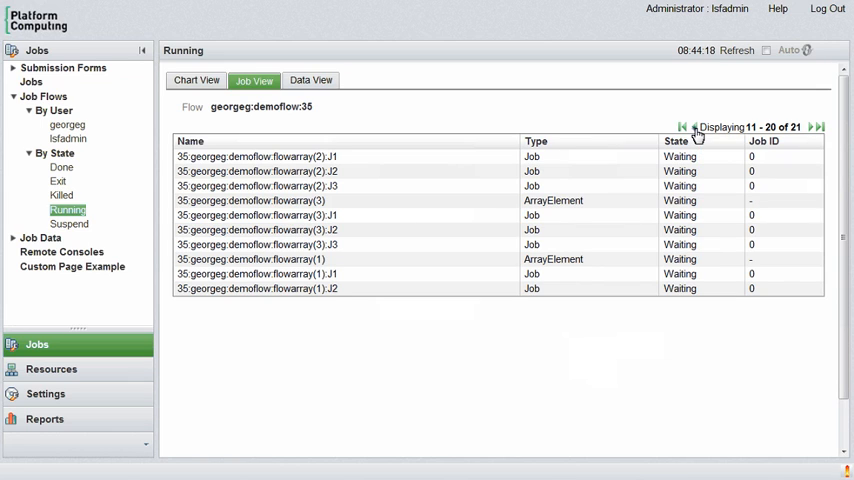
click(688, 127)
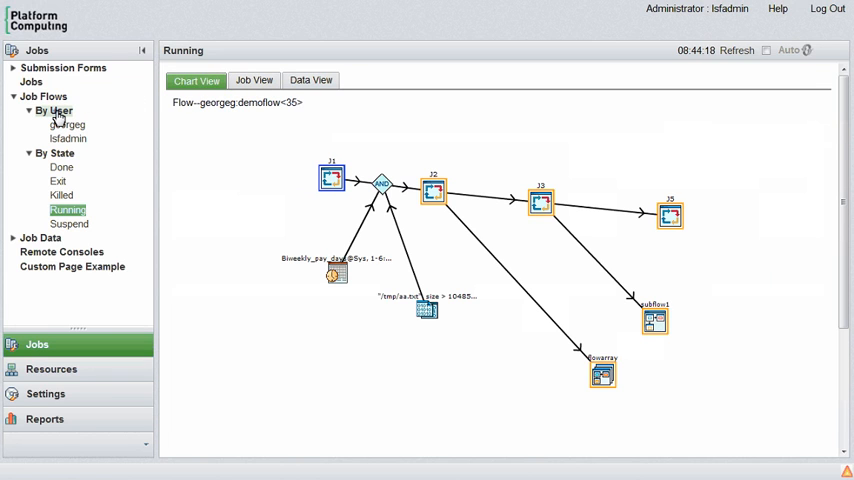
Step: List flow definitions by user and select lsfadmin's definitions
click(52, 110)
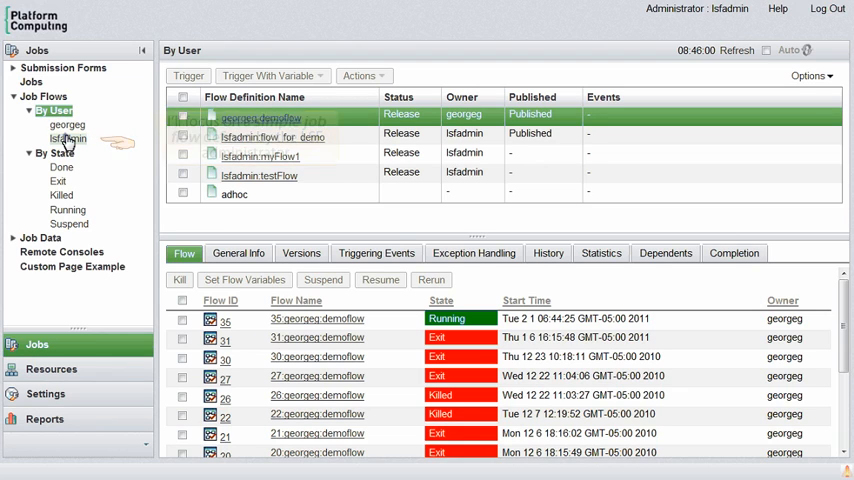
click(68, 138)
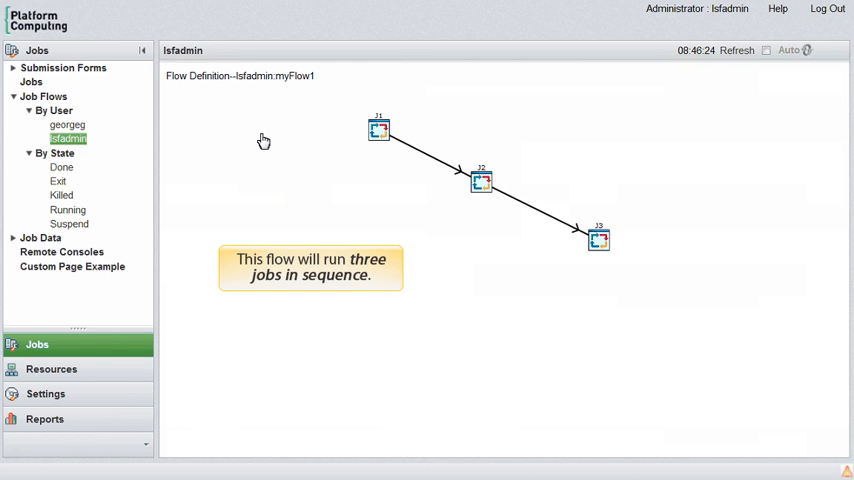
mouse_move(115, 144)
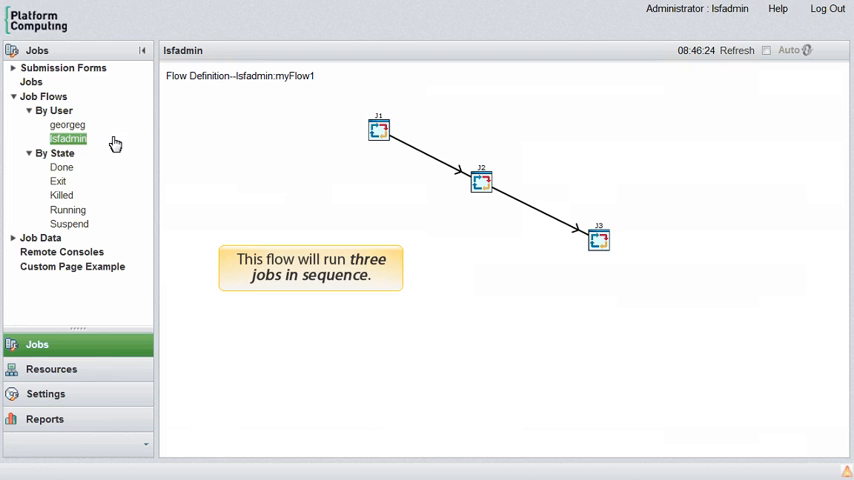
Step: Go back from myFlow1's chart to lsfadmin's flow definitions list
click(68, 138)
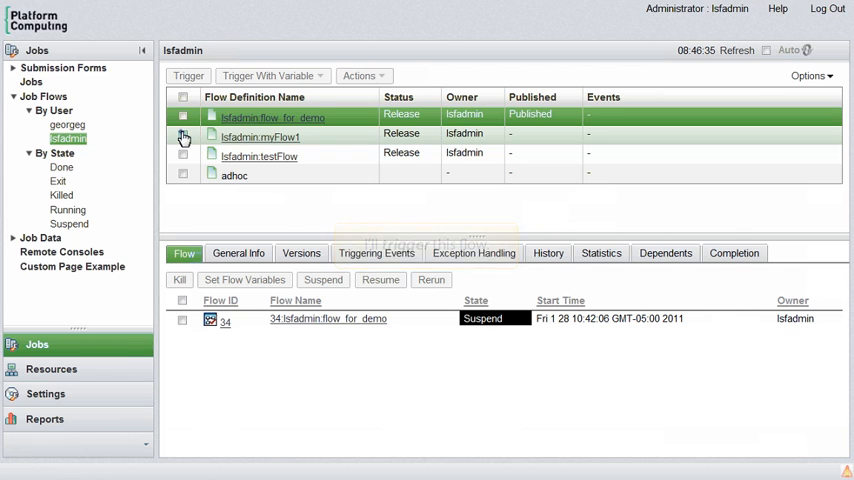
Step: Select lsfadmin:myFlow1 and trigger a new run of it
click(183, 142)
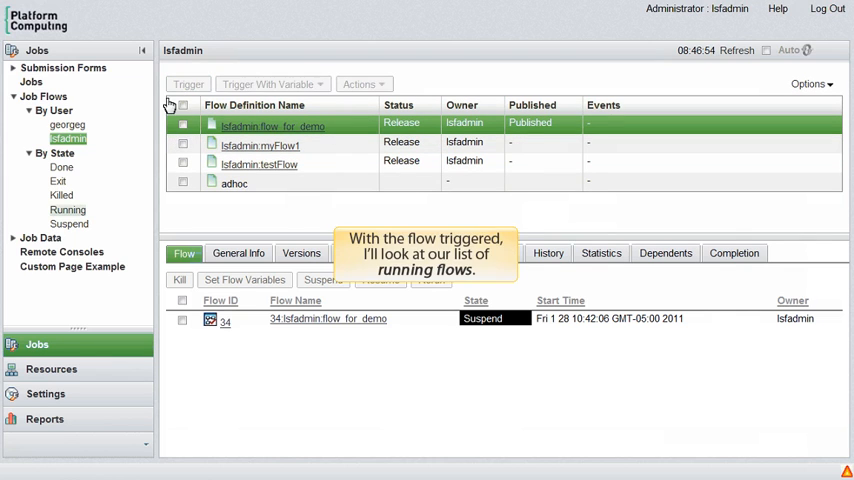
click(67, 210)
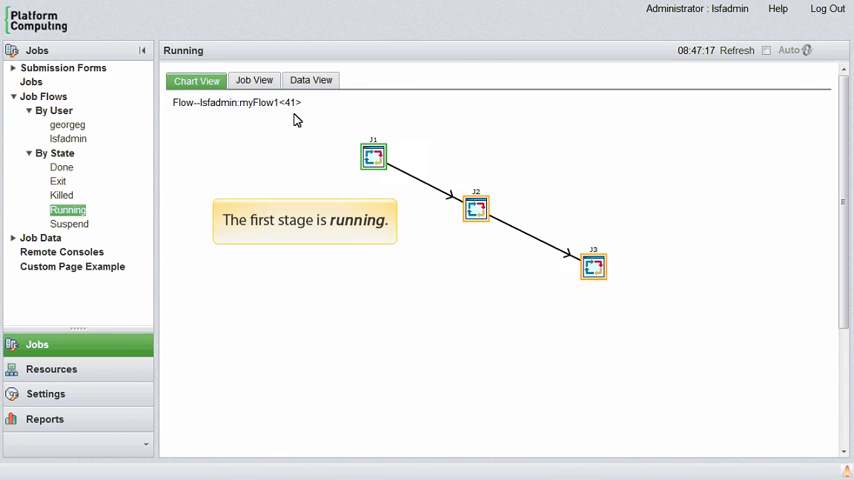
mouse_move(325, 156)
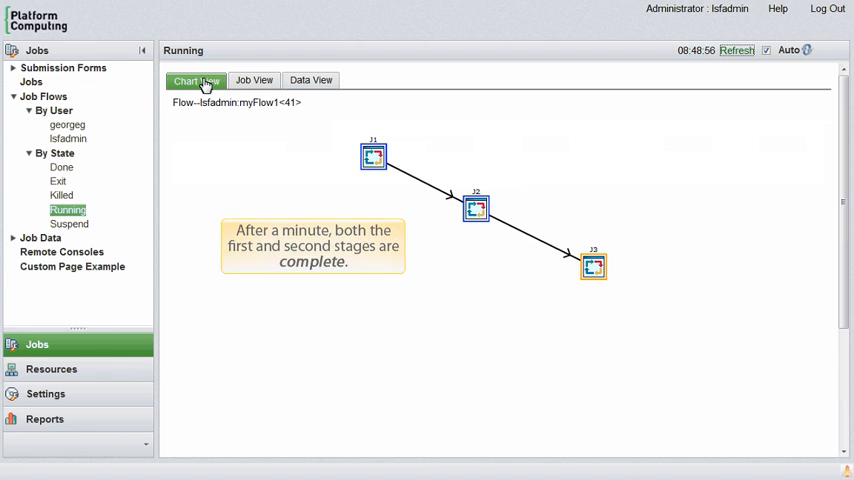
Step: Show myFlow1 run 41's job list to confirm J1, J2 and J3 are Done
click(253, 80)
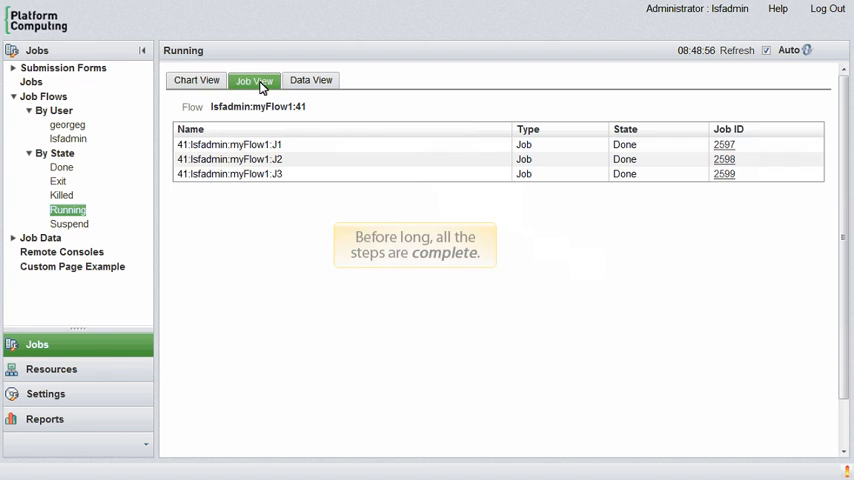